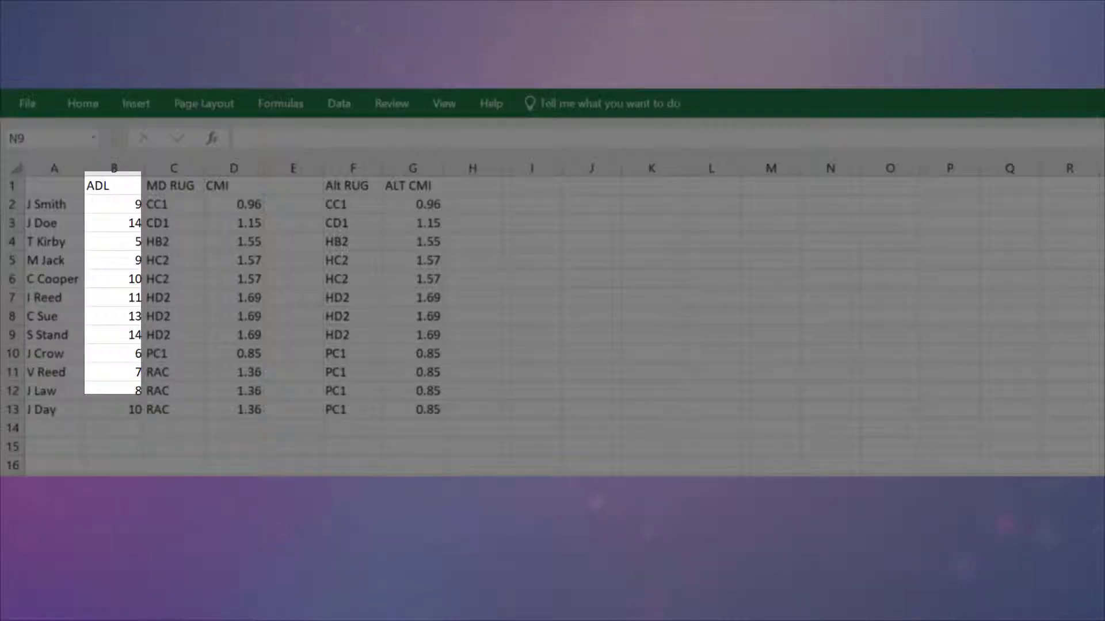
left_click(174, 167)
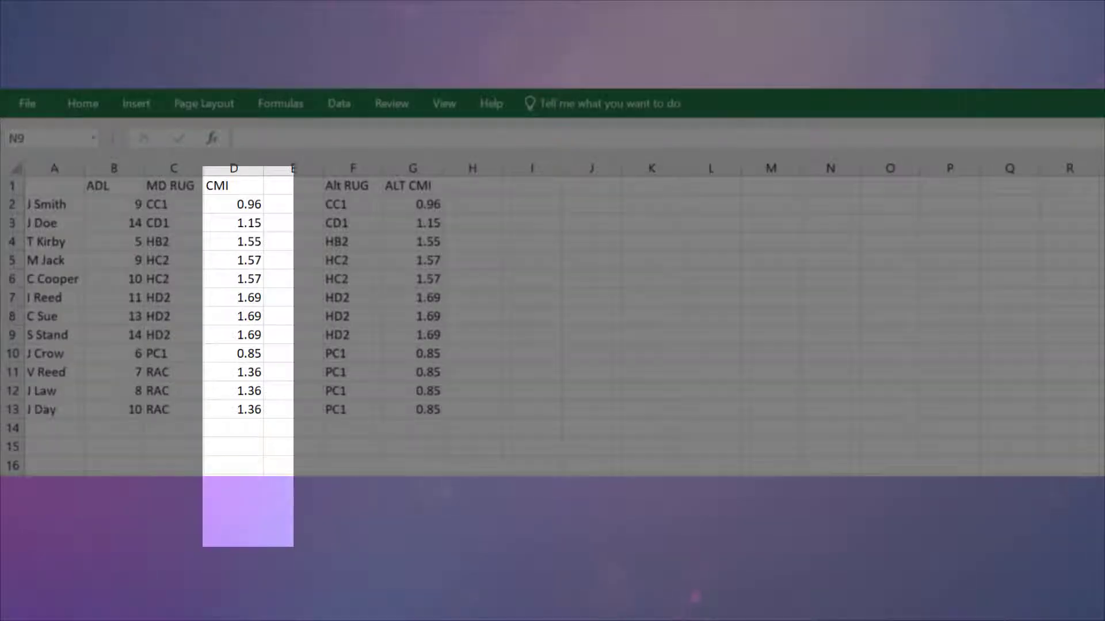
left_click(352, 168)
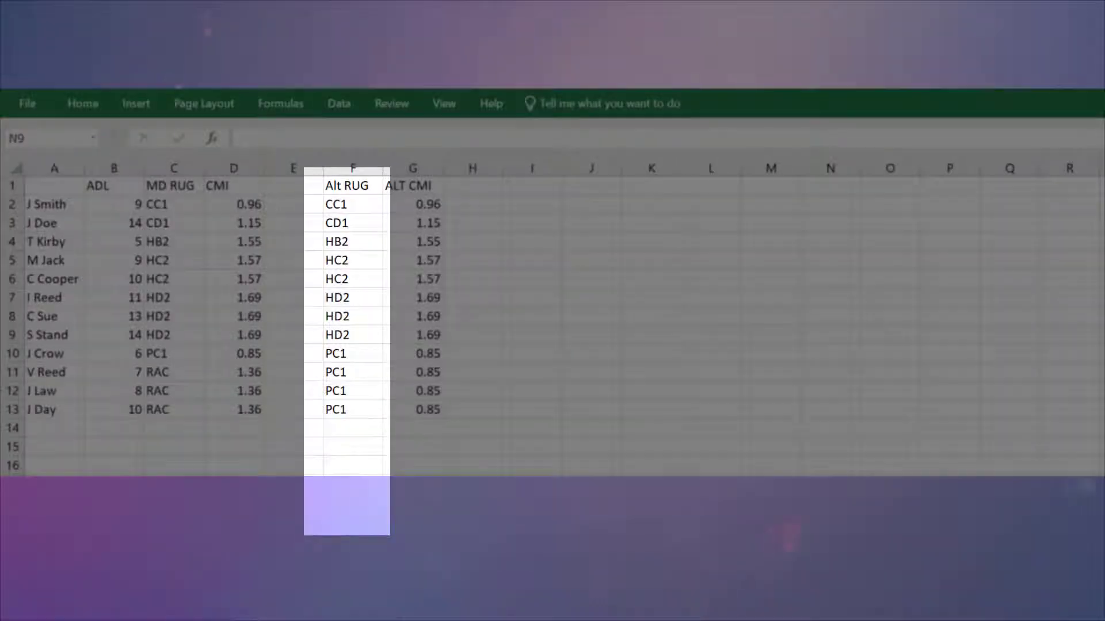
left_click(413, 167)
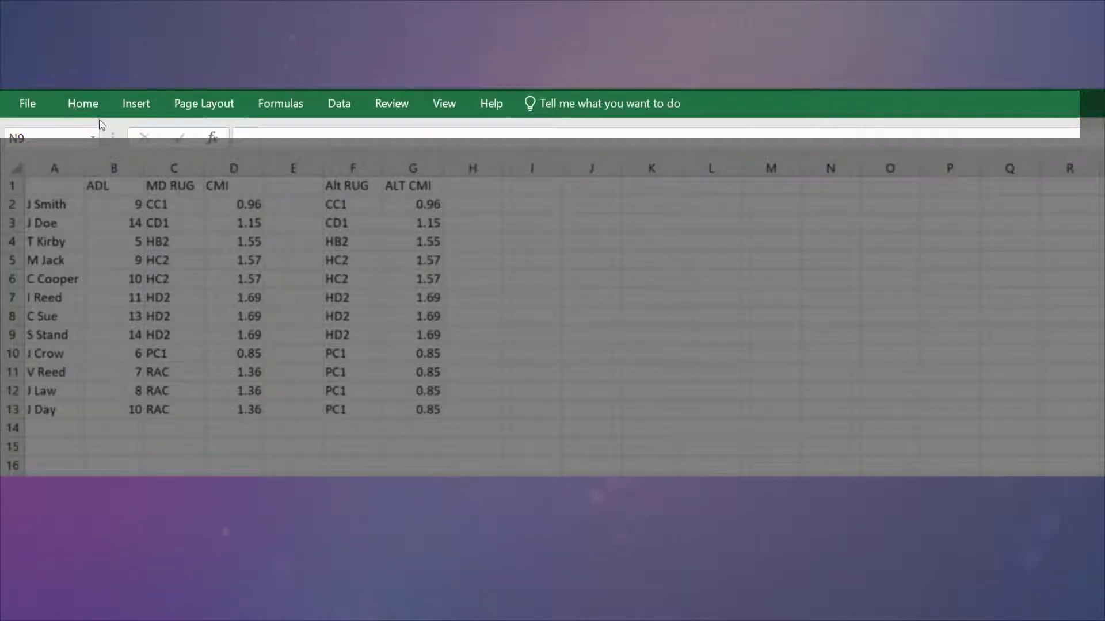
mouse_move(233, 103)
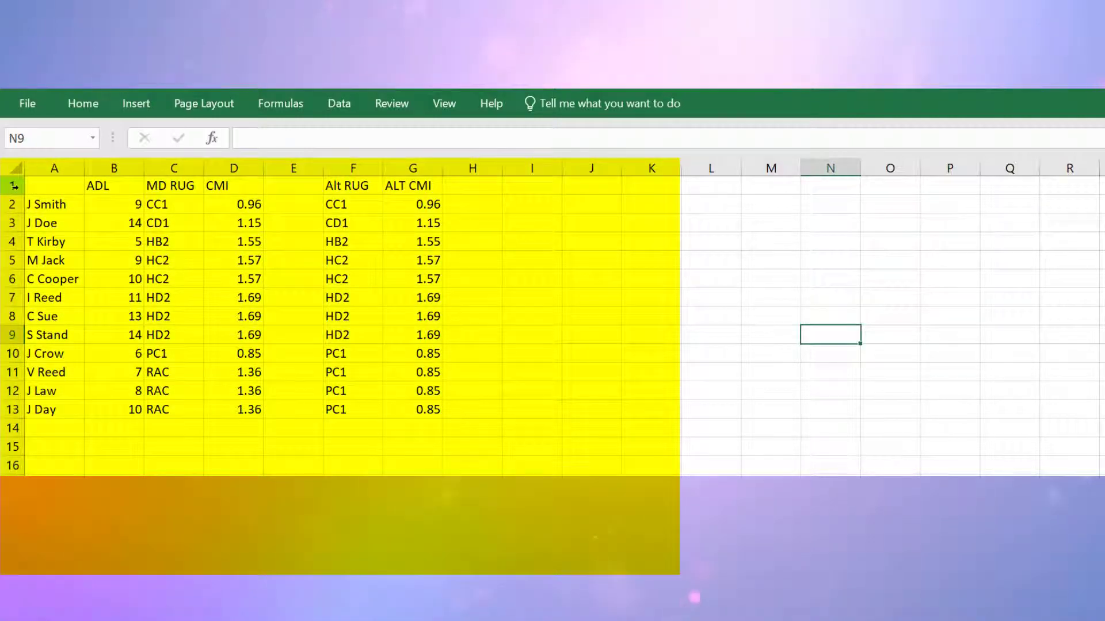
left_click(54, 185)
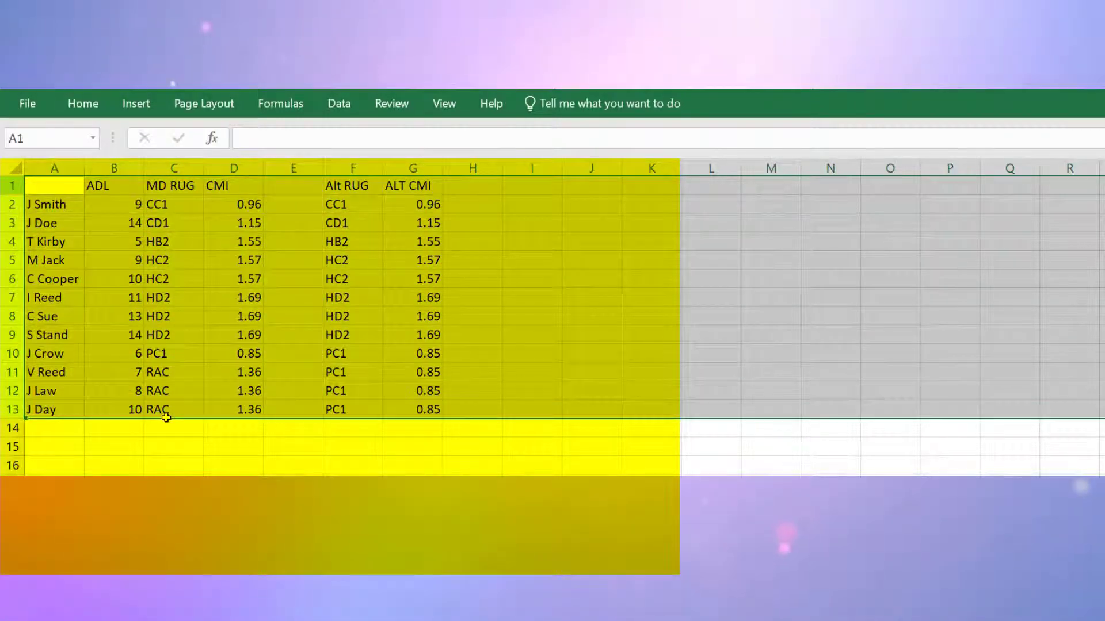
mouse_move(82, 103)
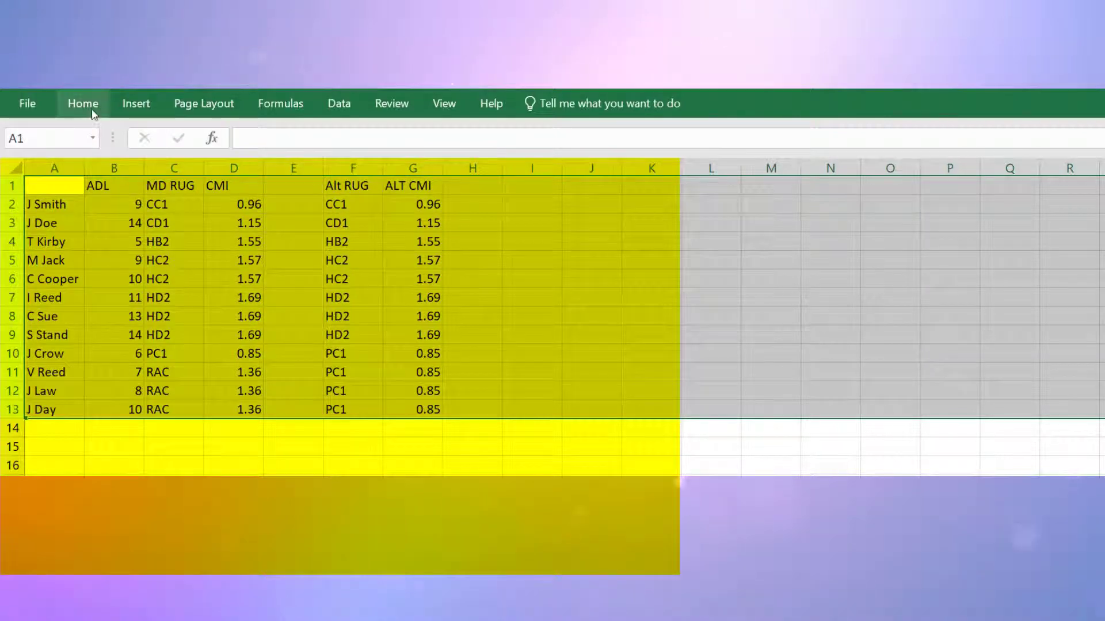
left_click(83, 103)
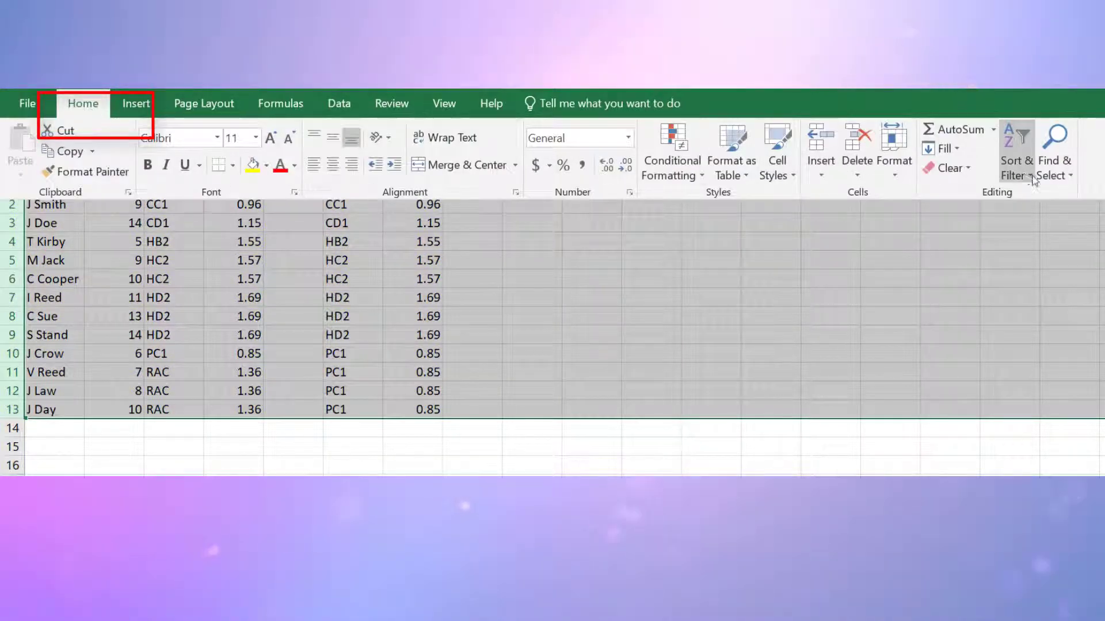
left_click(1013, 154)
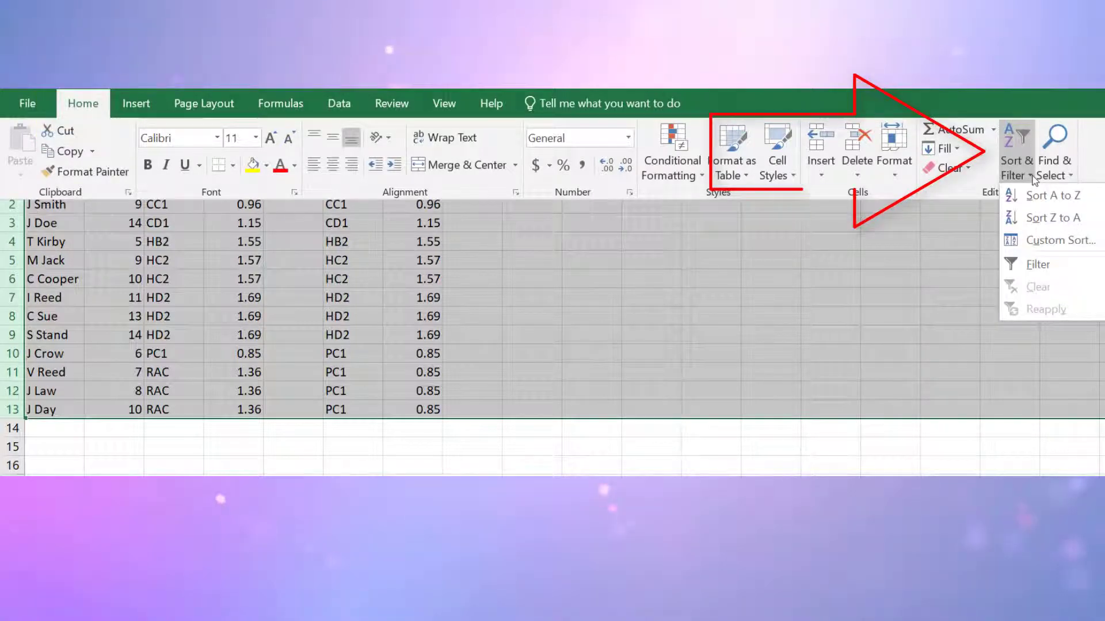
mouse_move(1061, 241)
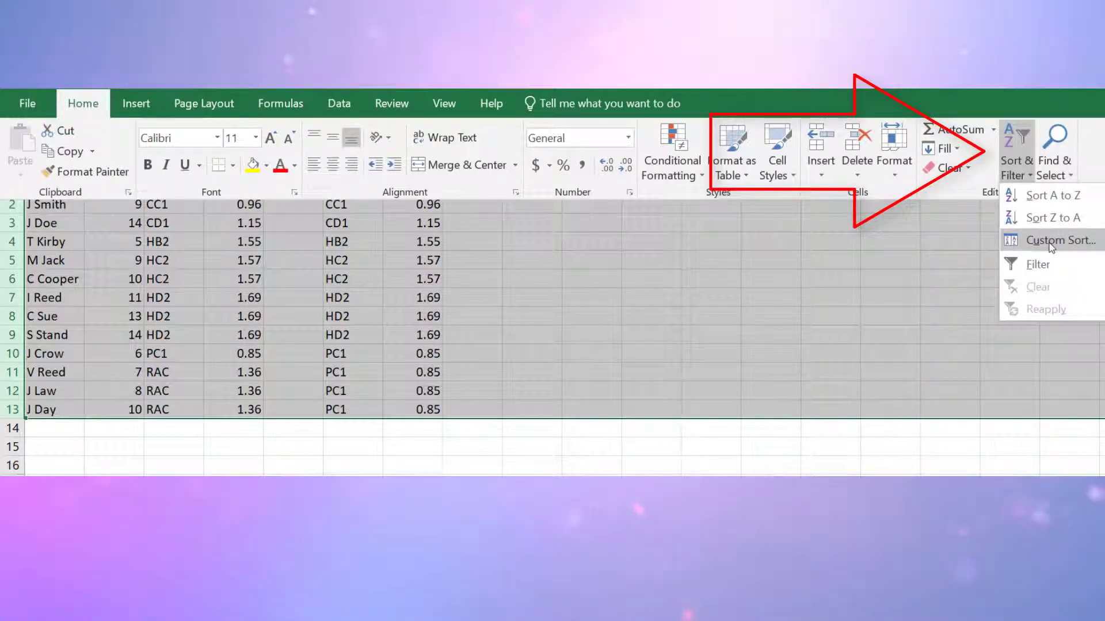
left_click(1060, 240)
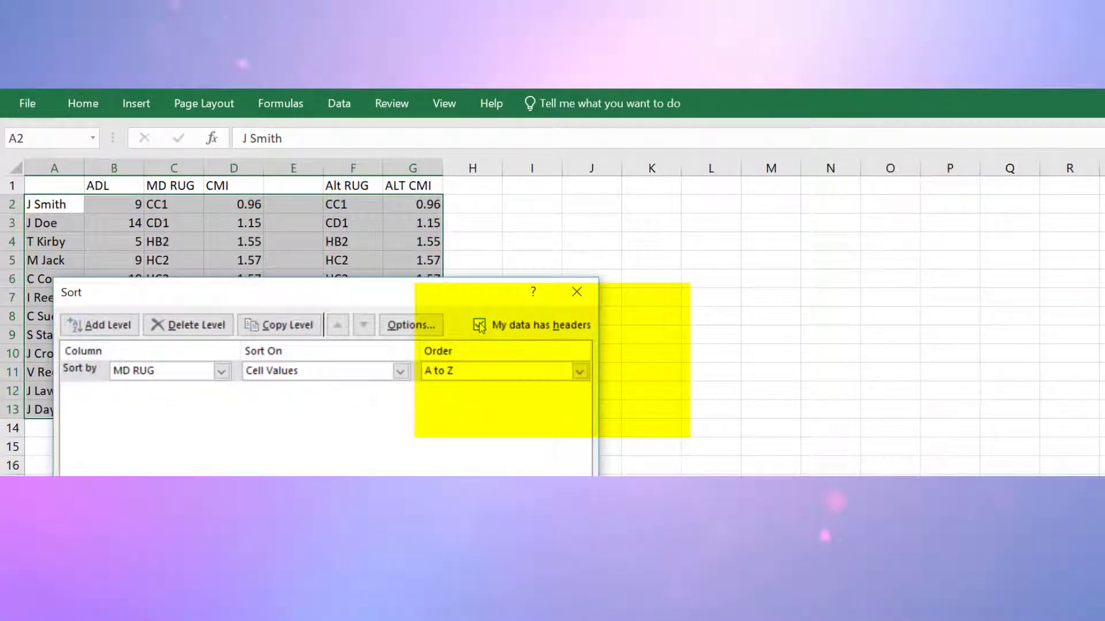
left_click(480, 324)
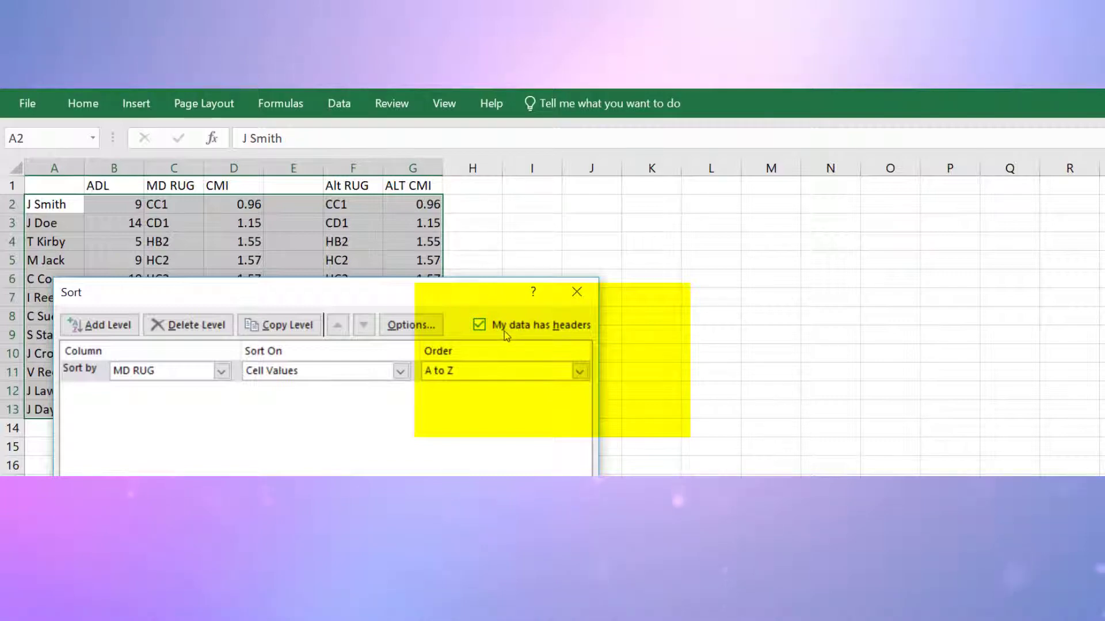
mouse_move(482, 325)
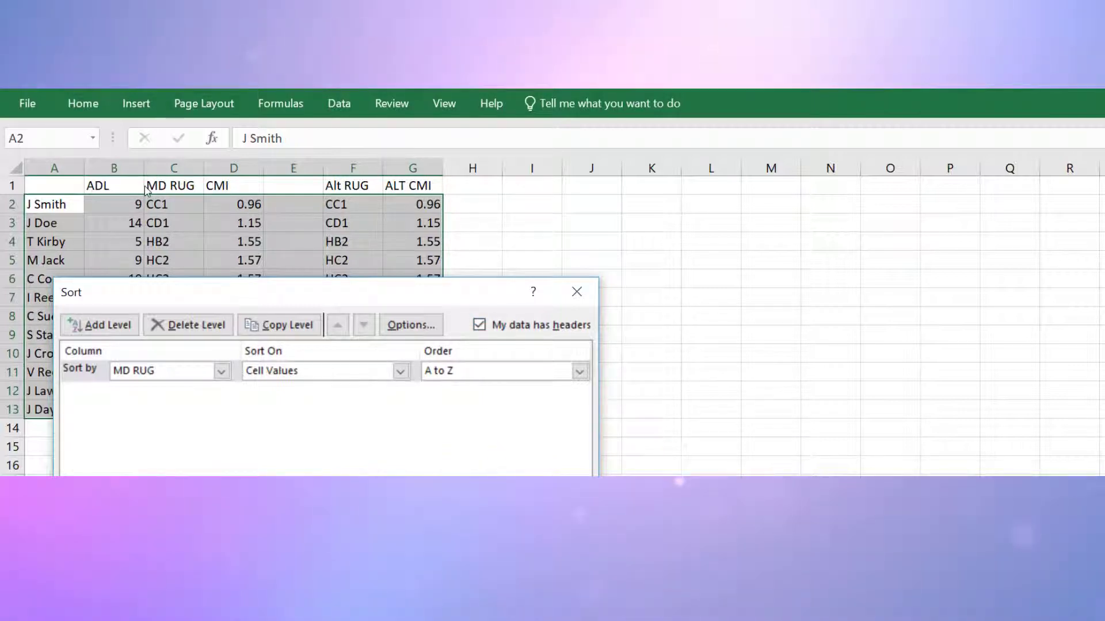
left_click(222, 370)
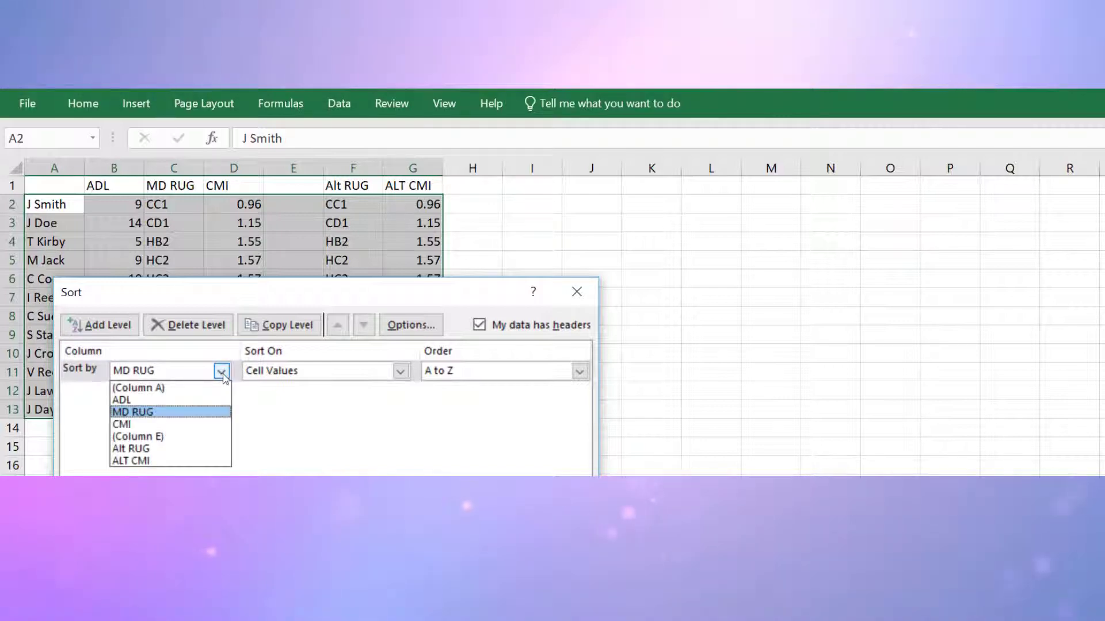
mouse_move(170, 424)
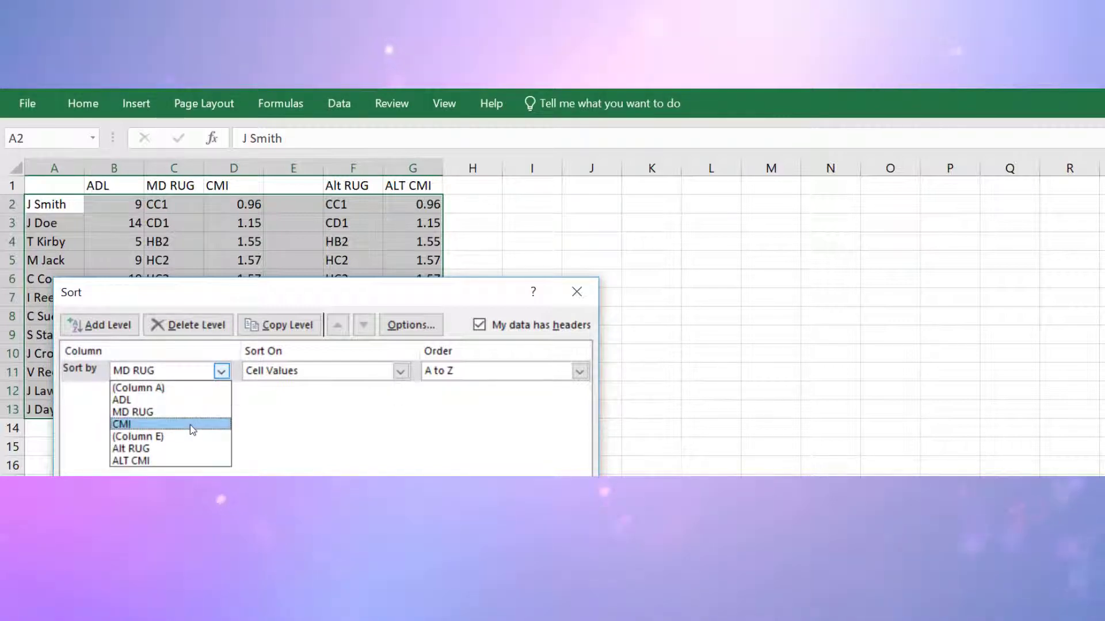
mouse_move(168, 436)
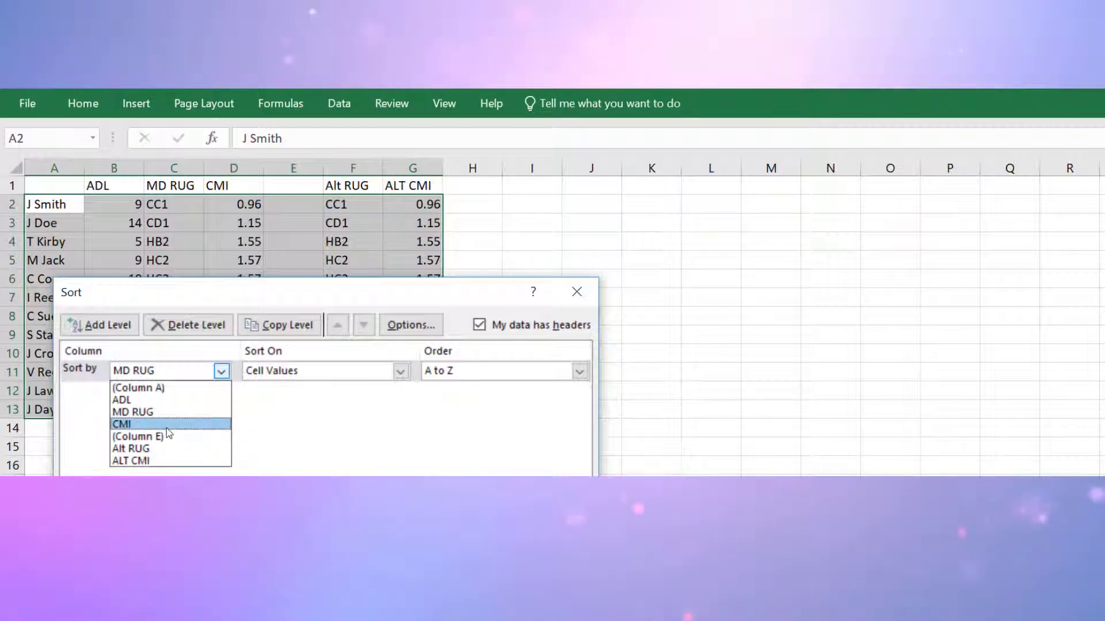
left_click(123, 423)
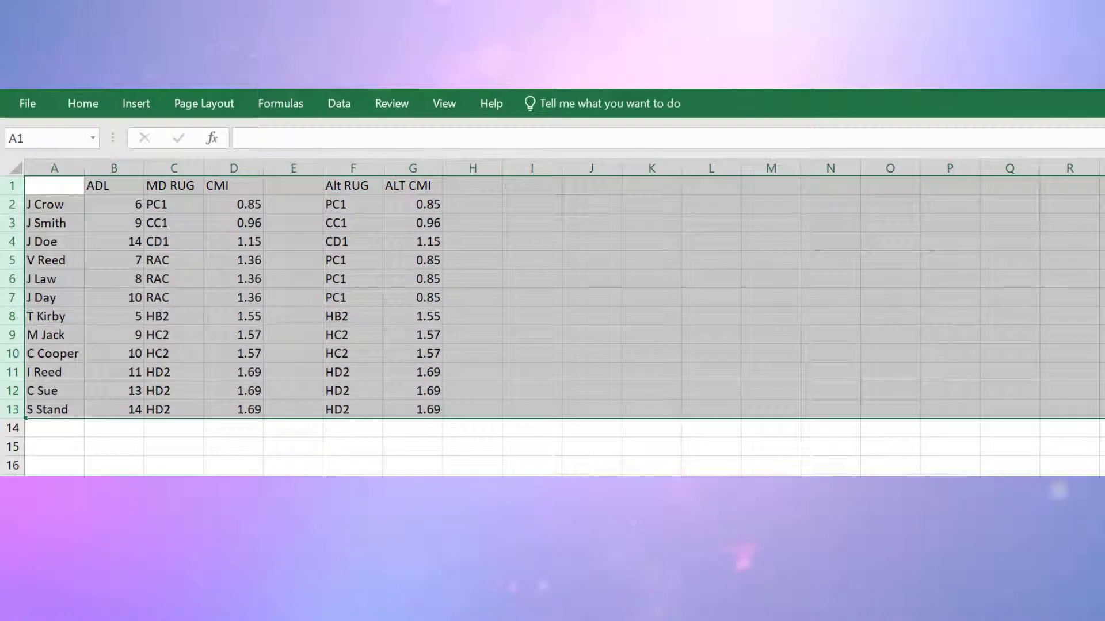
left_click(352, 297)
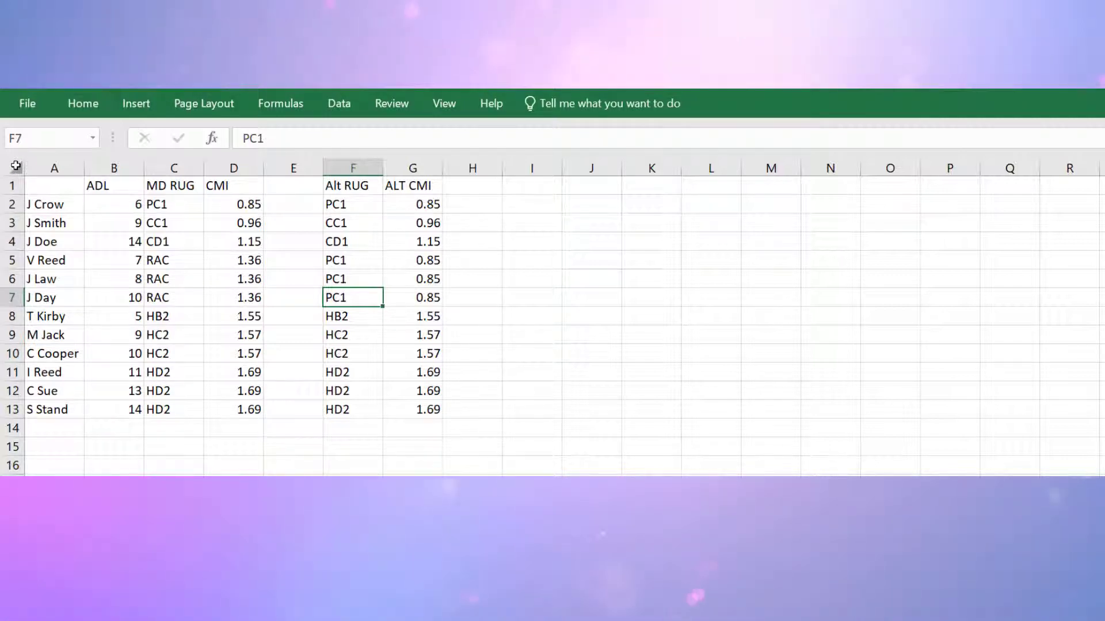
Custom-sort all resident rows by MD RUG A to Z, from CC1 to RAC
left_click(53, 186)
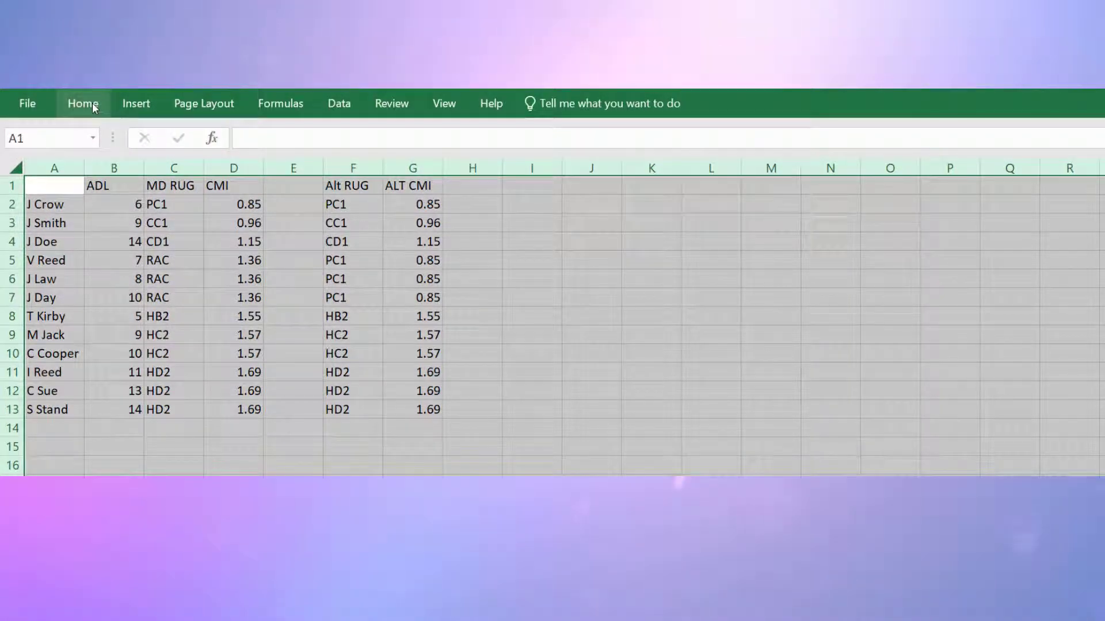
left_click(82, 103)
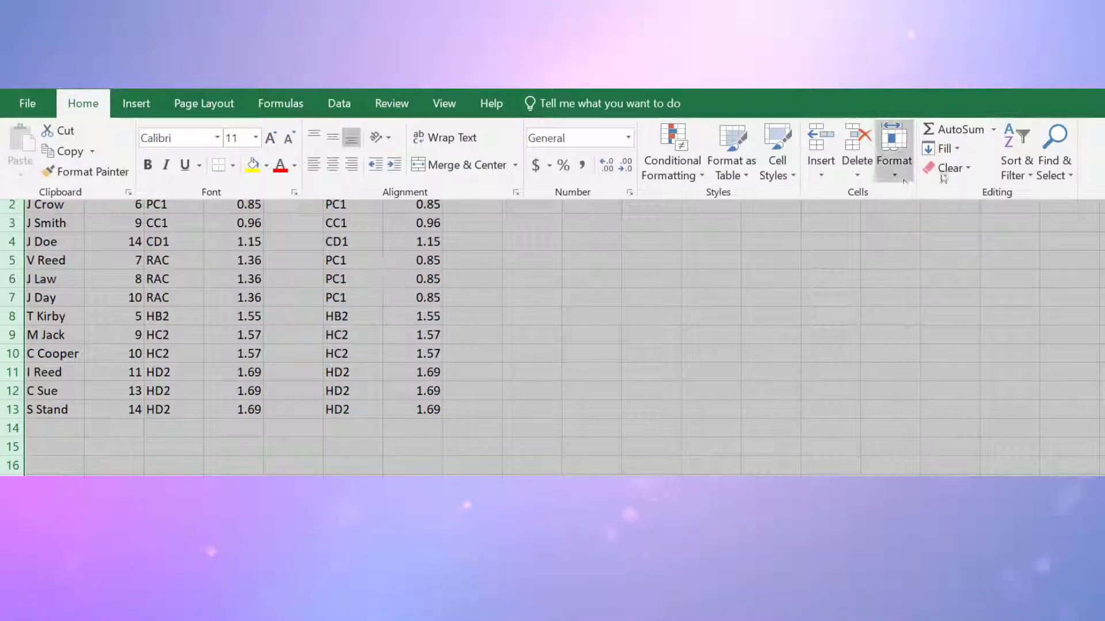
left_click(1013, 153)
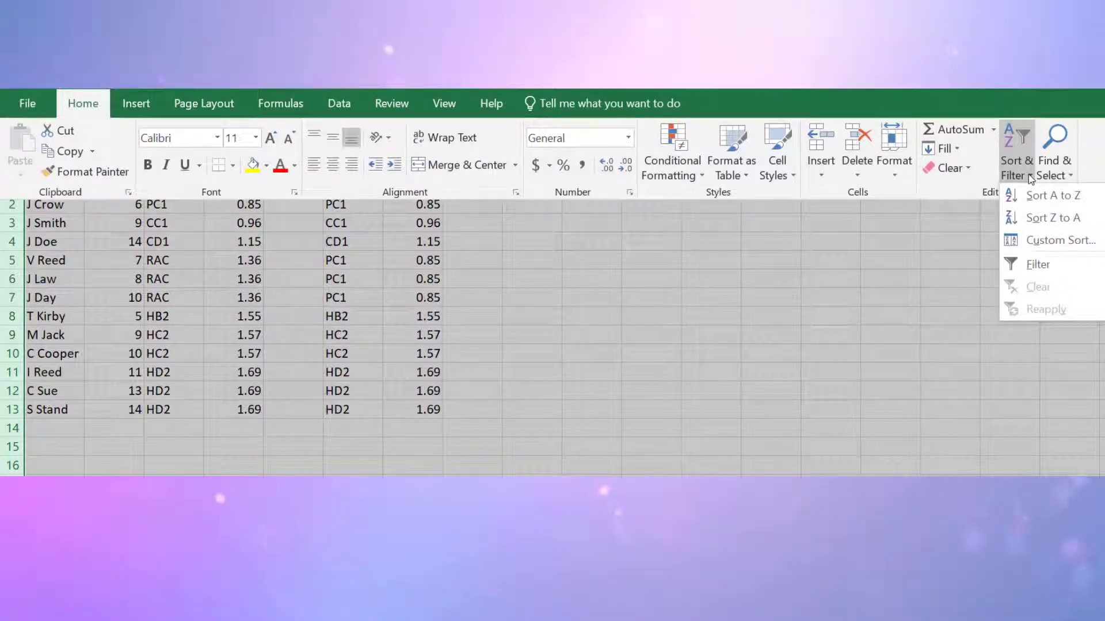
mouse_move(1059, 241)
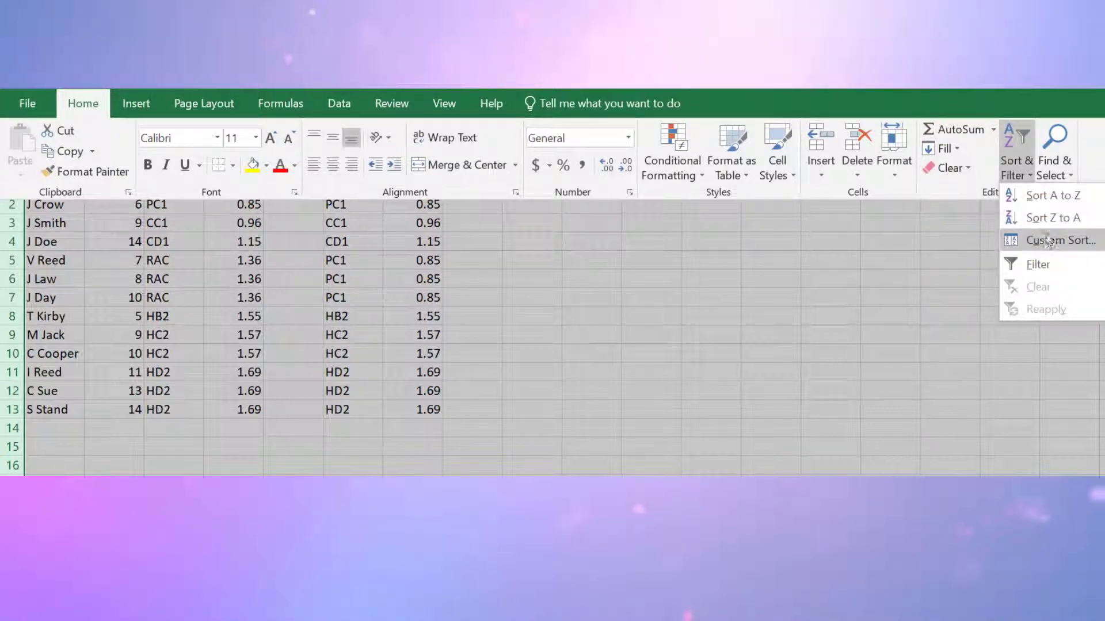
left_click(1059, 241)
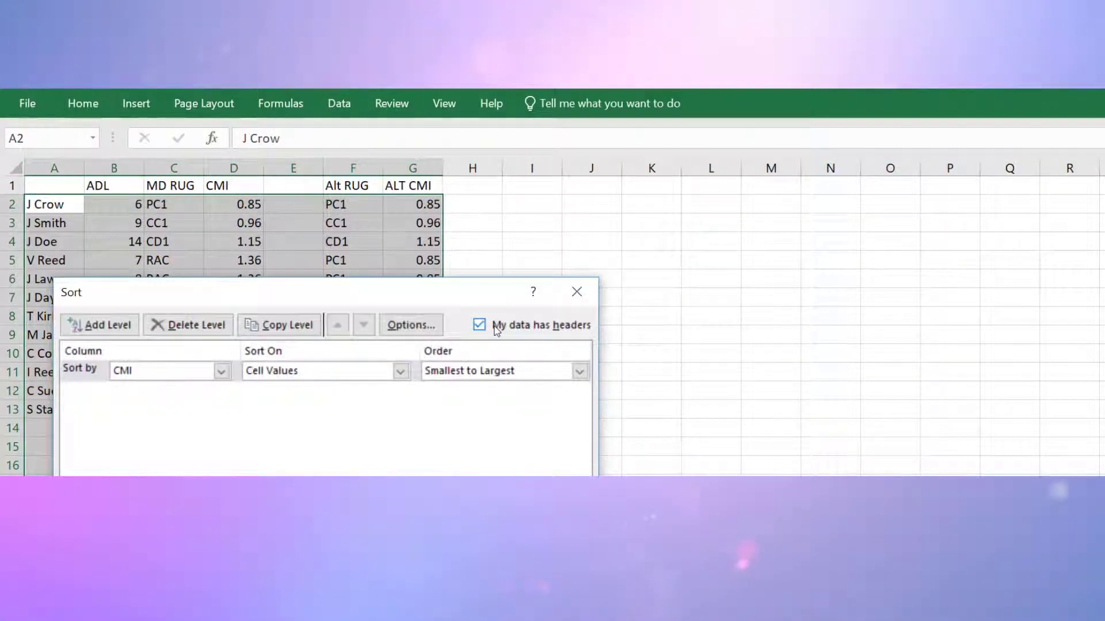
left_click(221, 370)
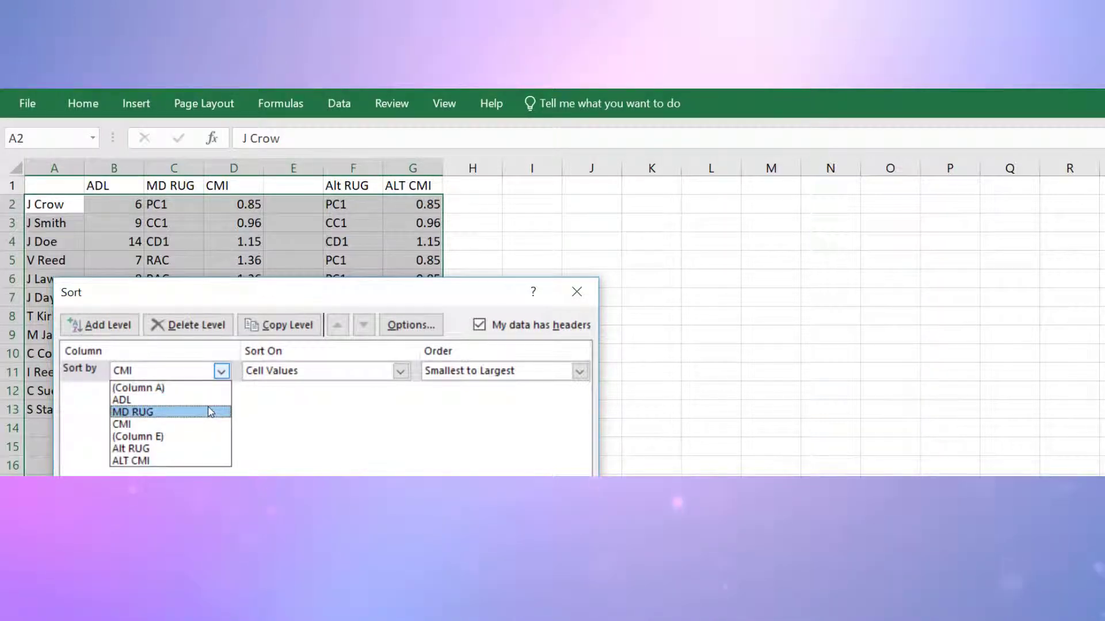
left_click(133, 411)
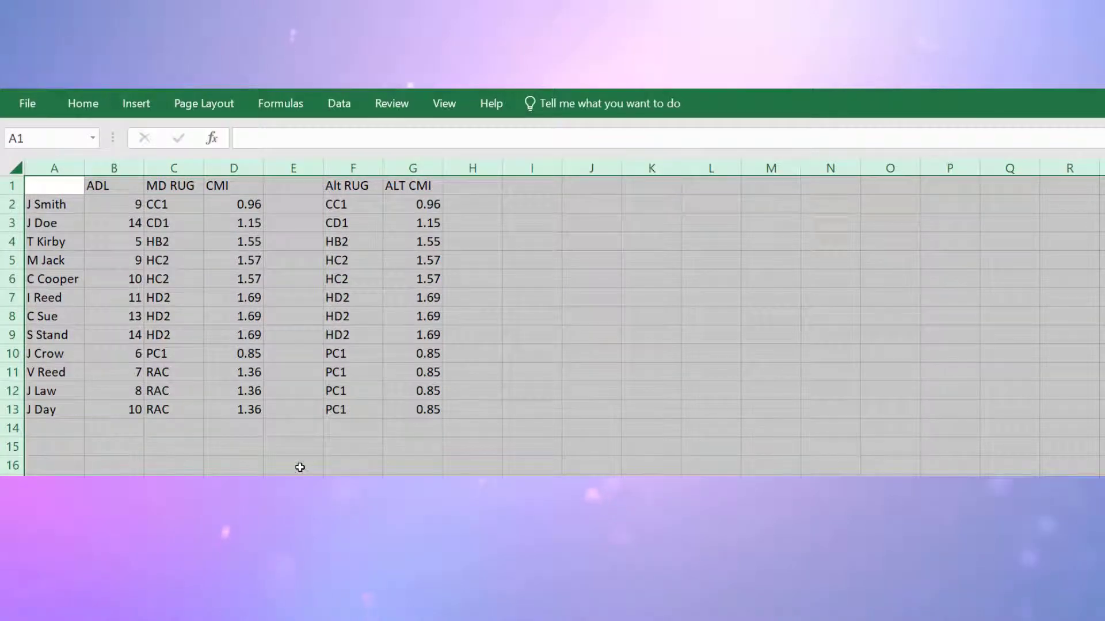
left_click(293, 465)
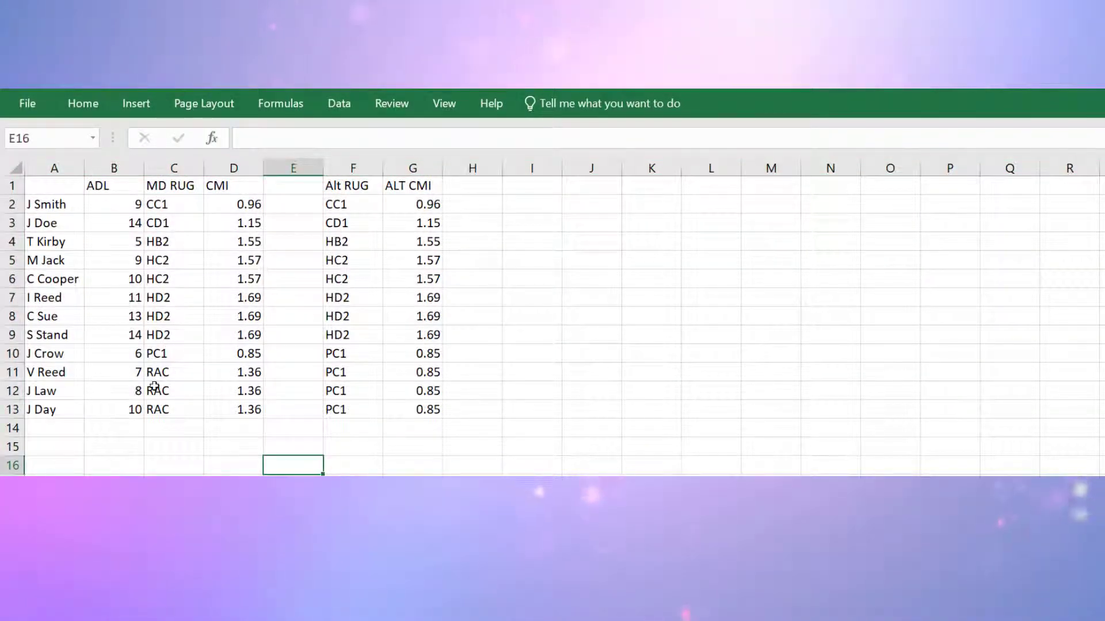
left_click(53, 372)
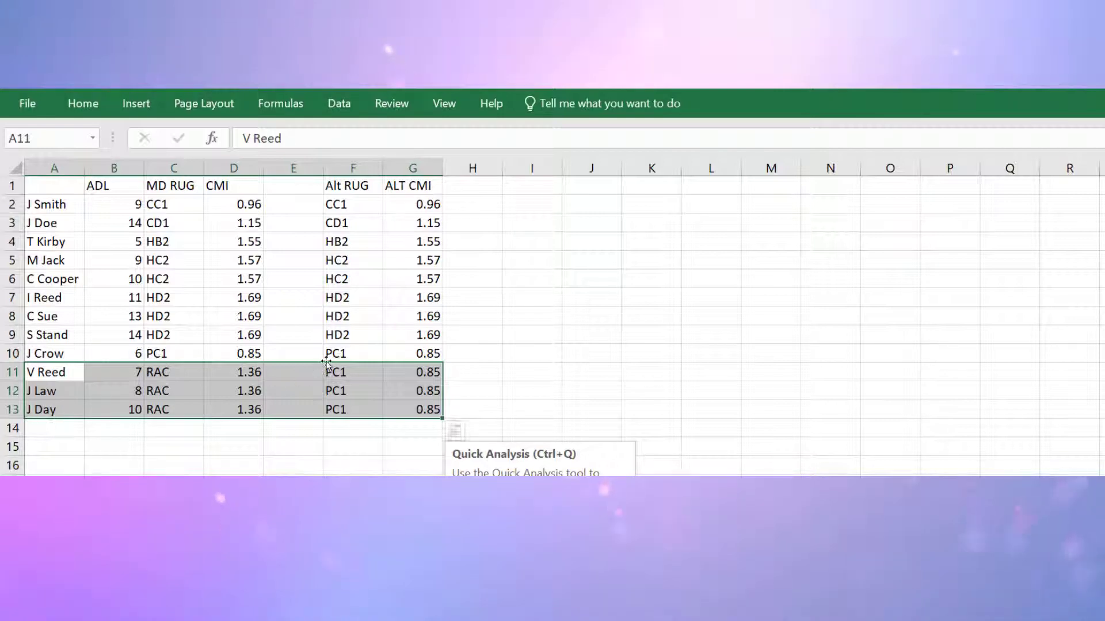
mouse_move(354, 369)
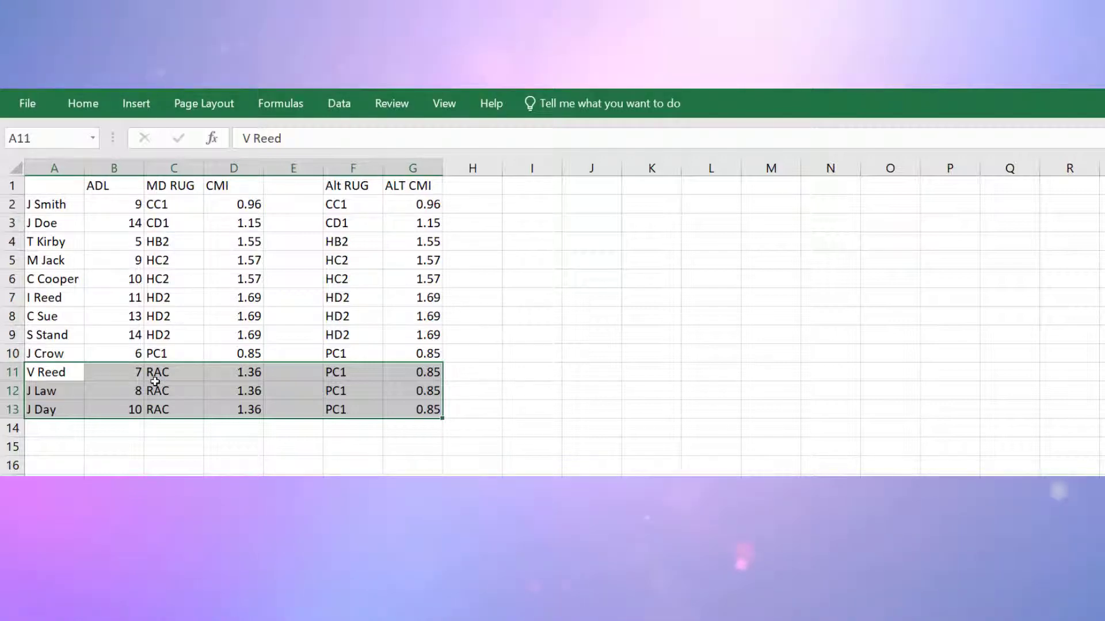
mouse_move(169, 470)
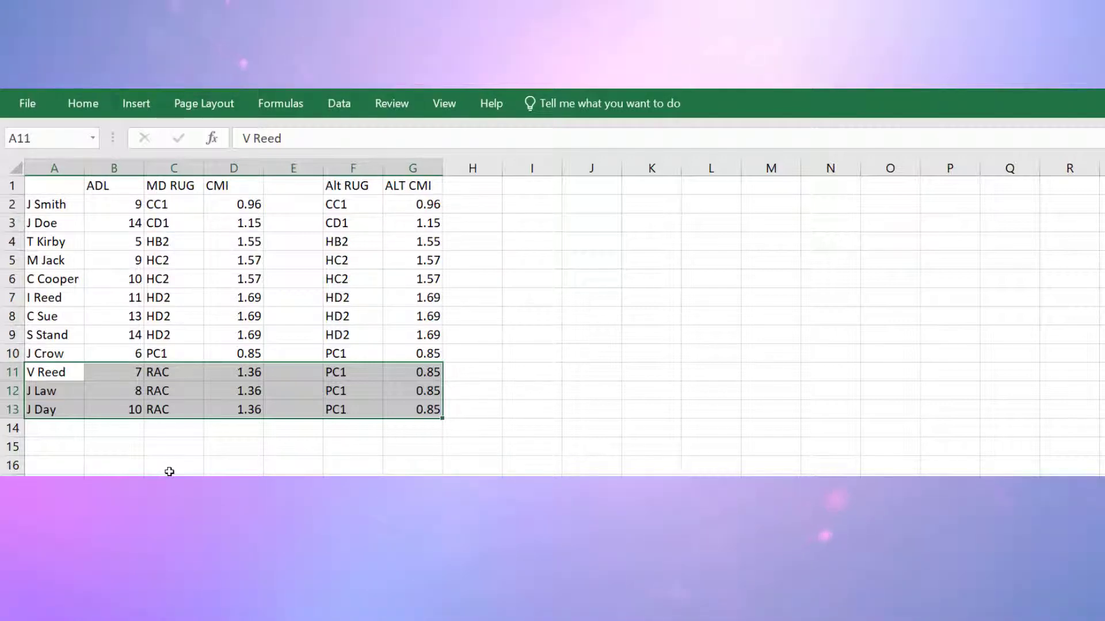
left_click(172, 465)
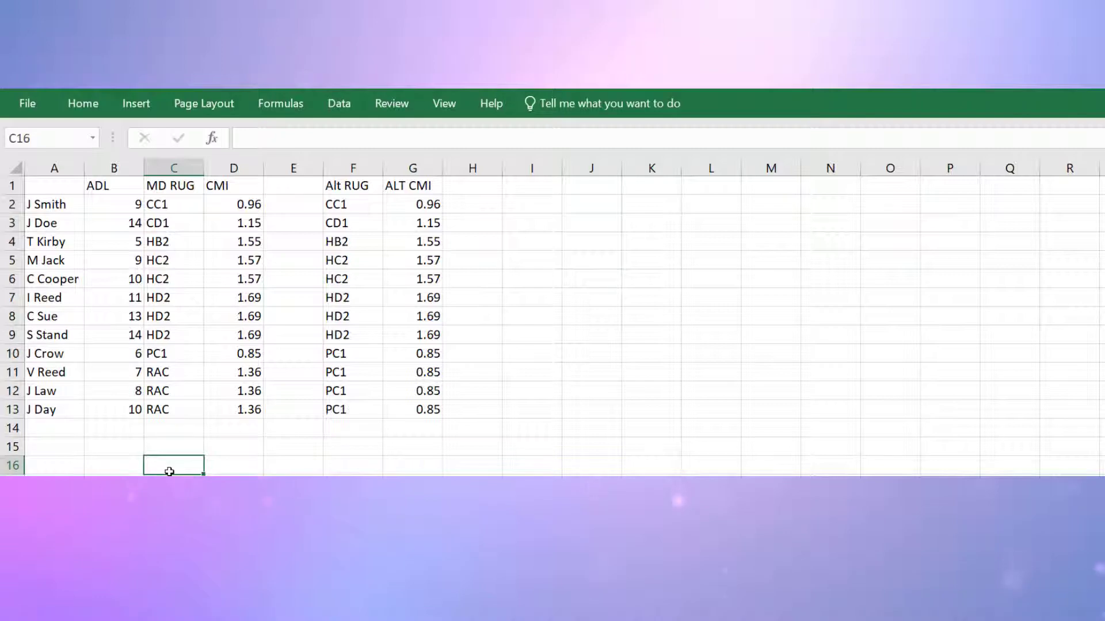
mouse_move(138, 373)
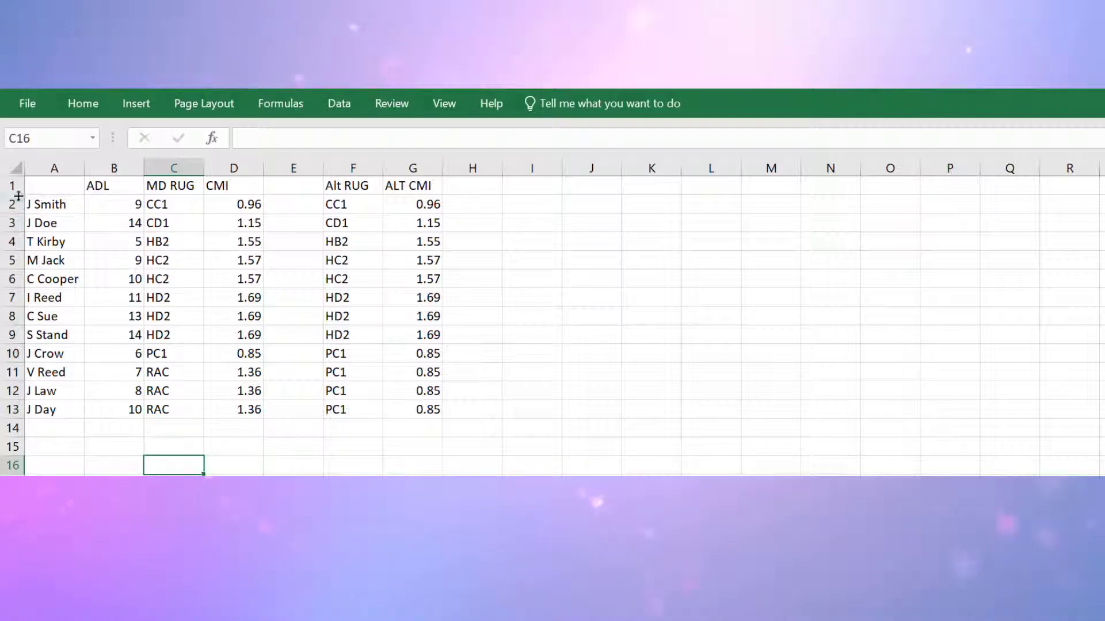
left_click(12, 168)
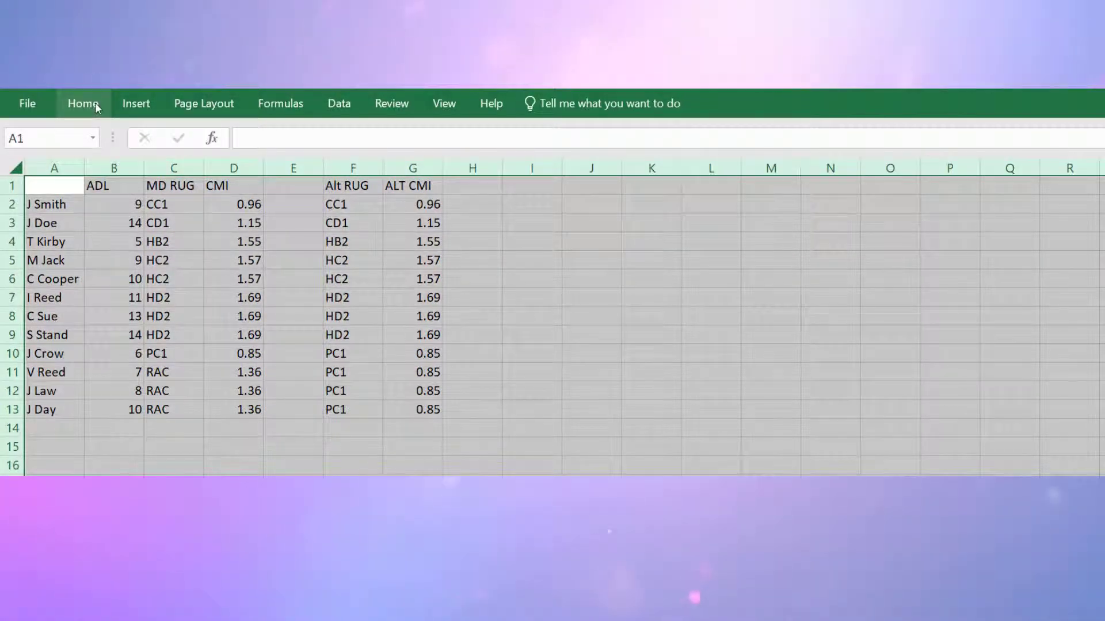
left_click(83, 103)
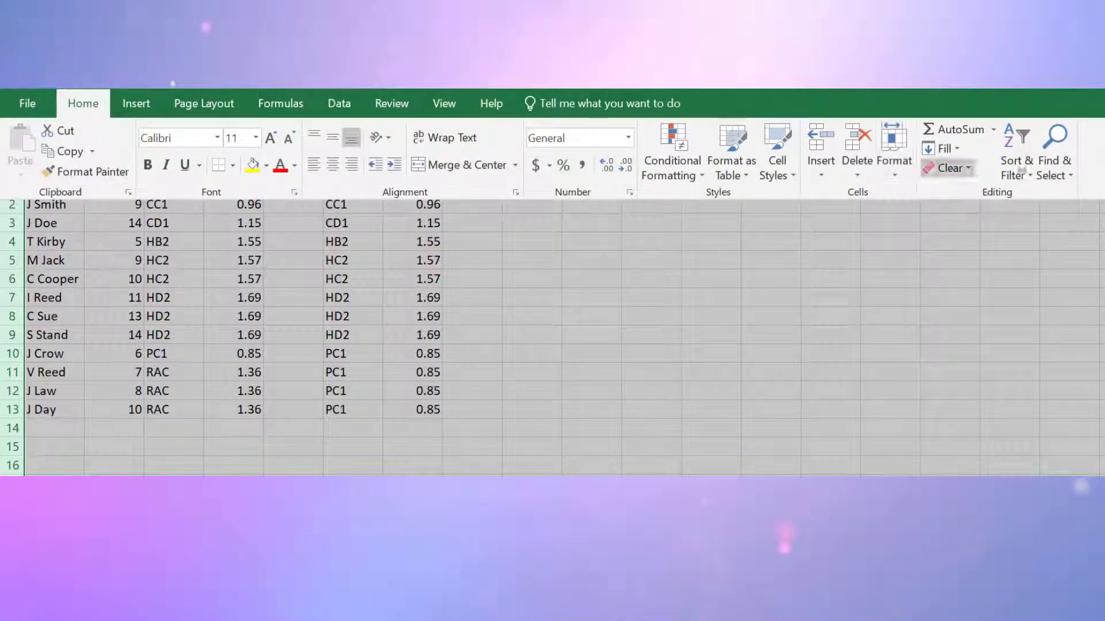
left_click(1013, 150)
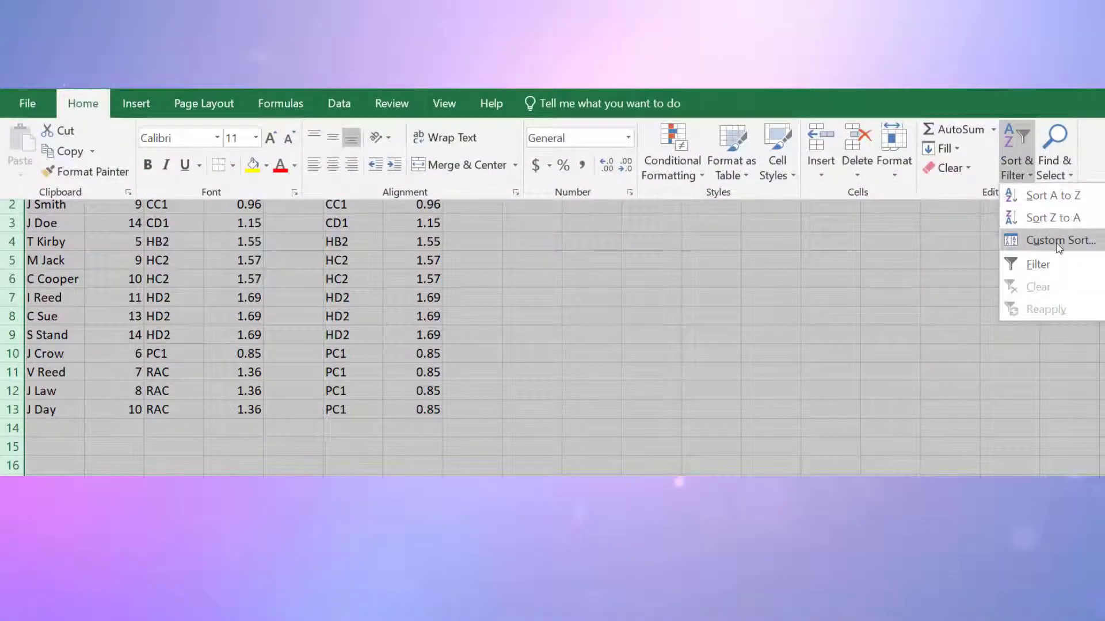
left_click(1060, 241)
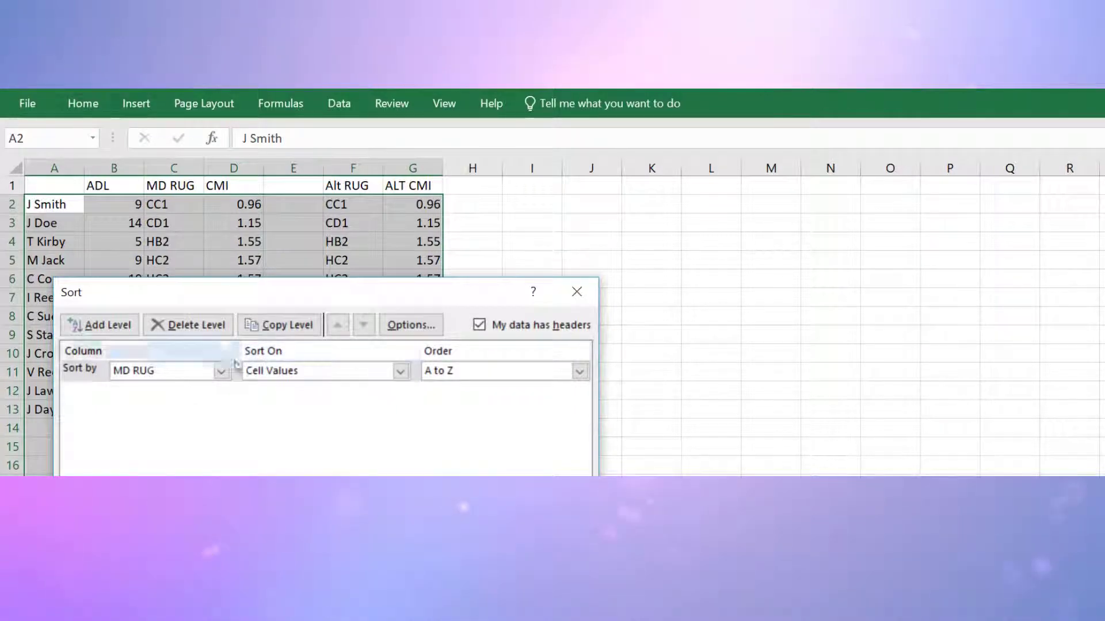
left_click(221, 370)
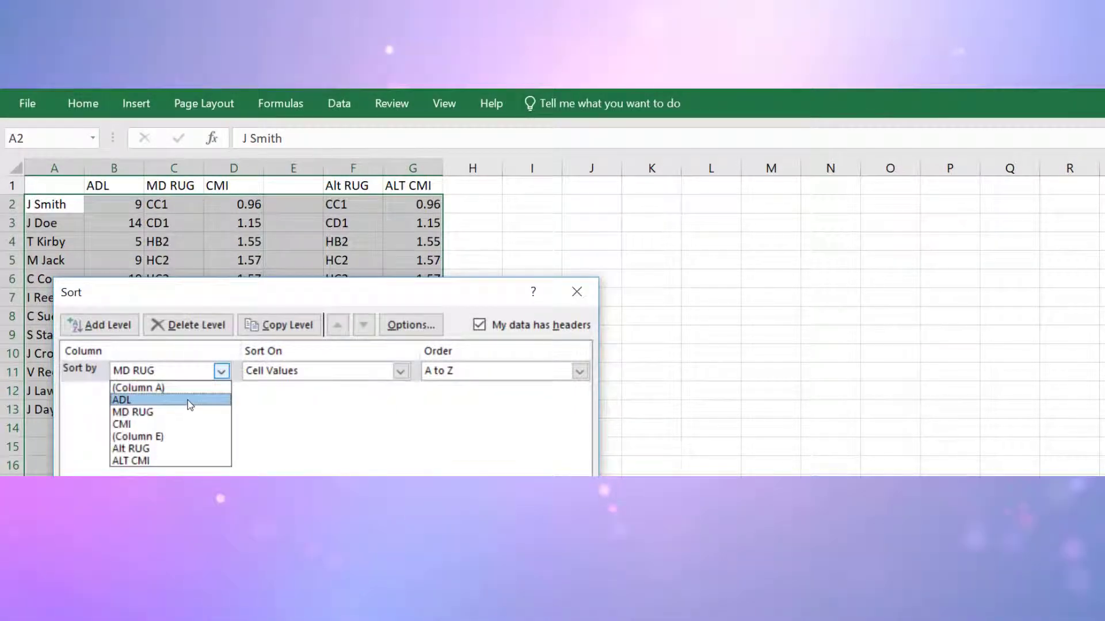
left_click(121, 400)
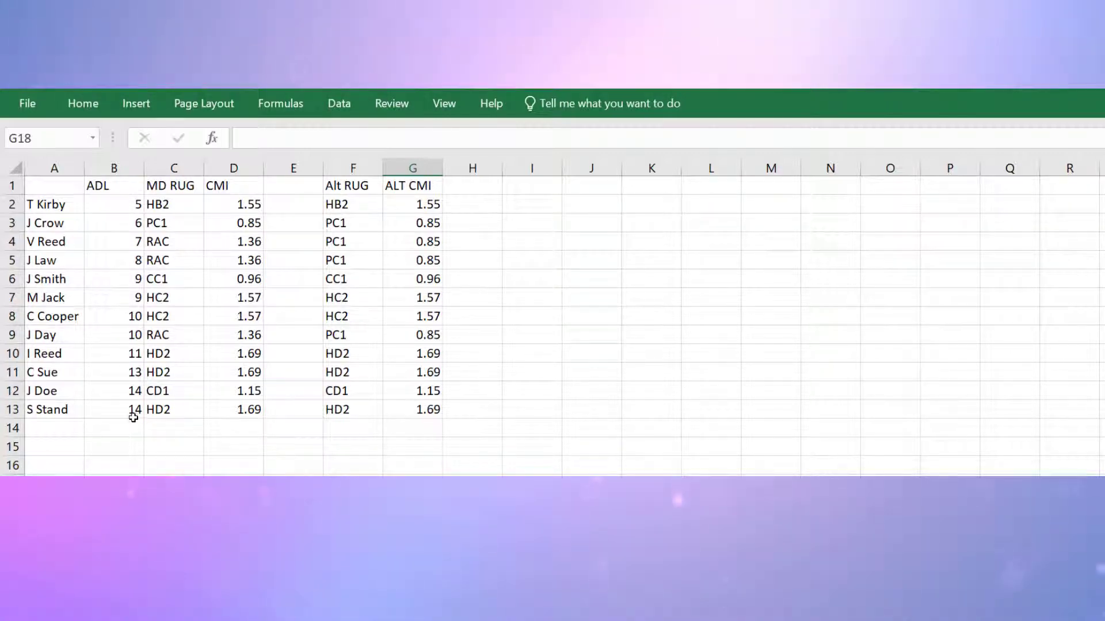
mouse_move(139, 433)
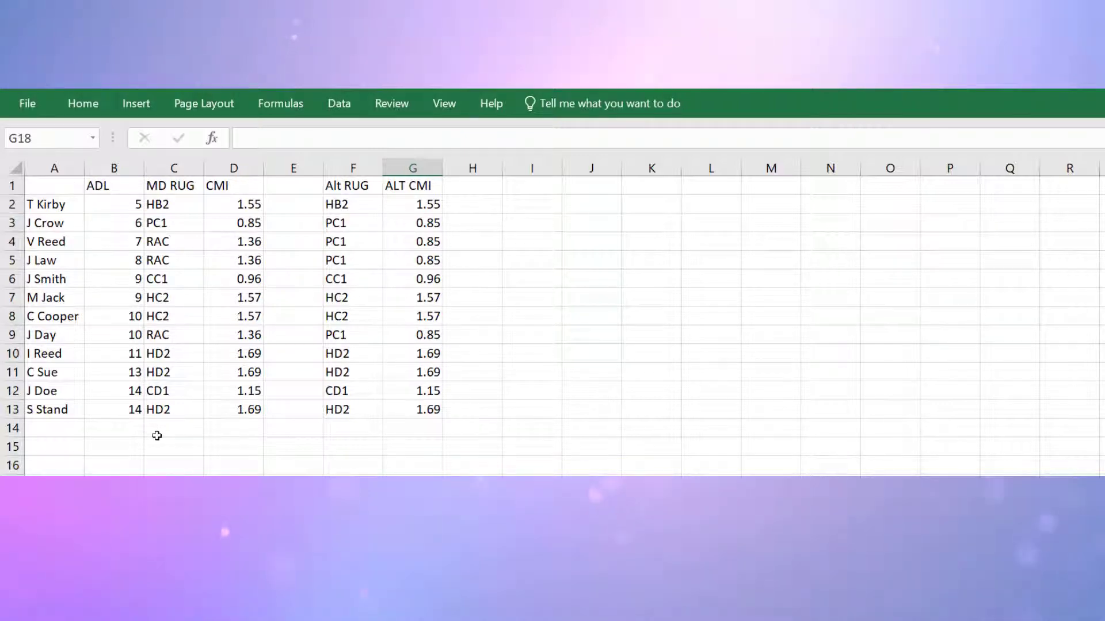
mouse_move(476, 376)
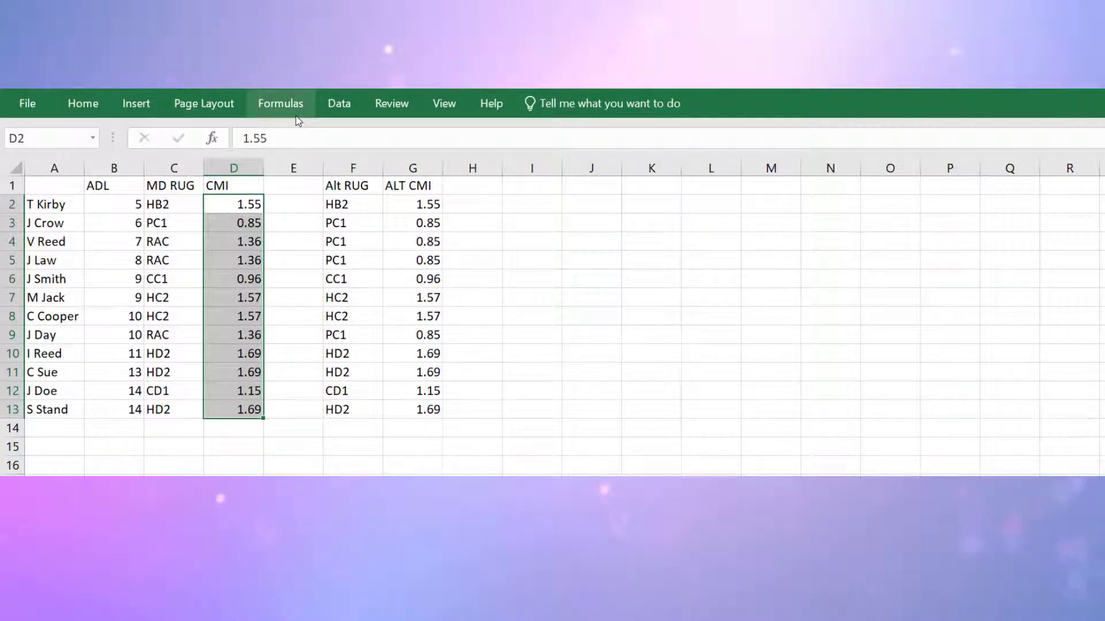
Insert an AVERAGE formula in D14 below the CMI values, giving 1.4
left_click(279, 102)
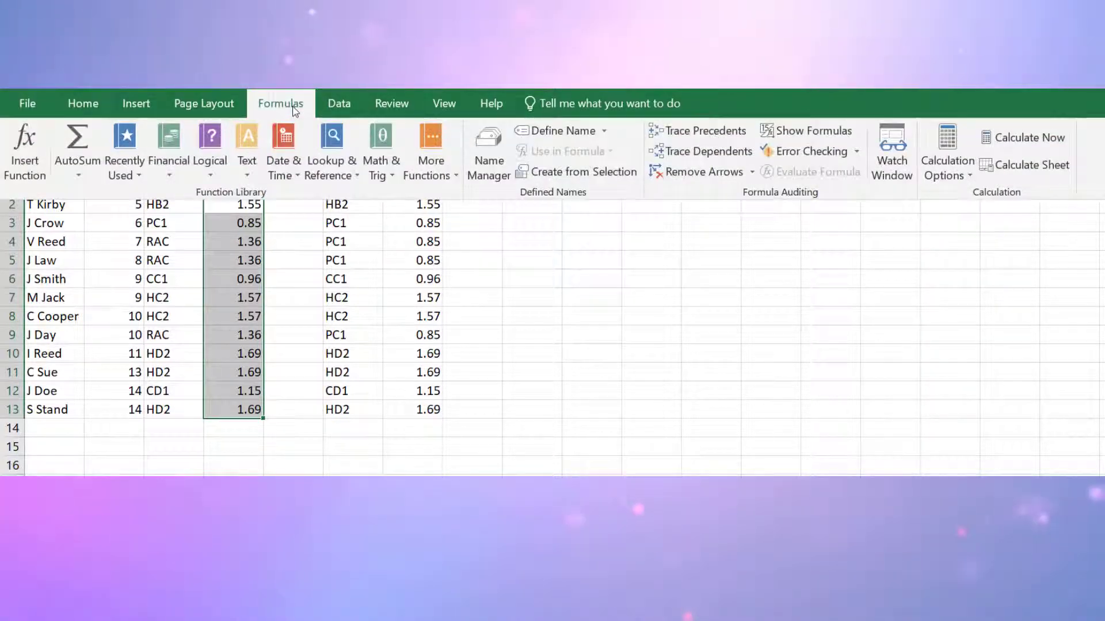
mouse_move(76, 148)
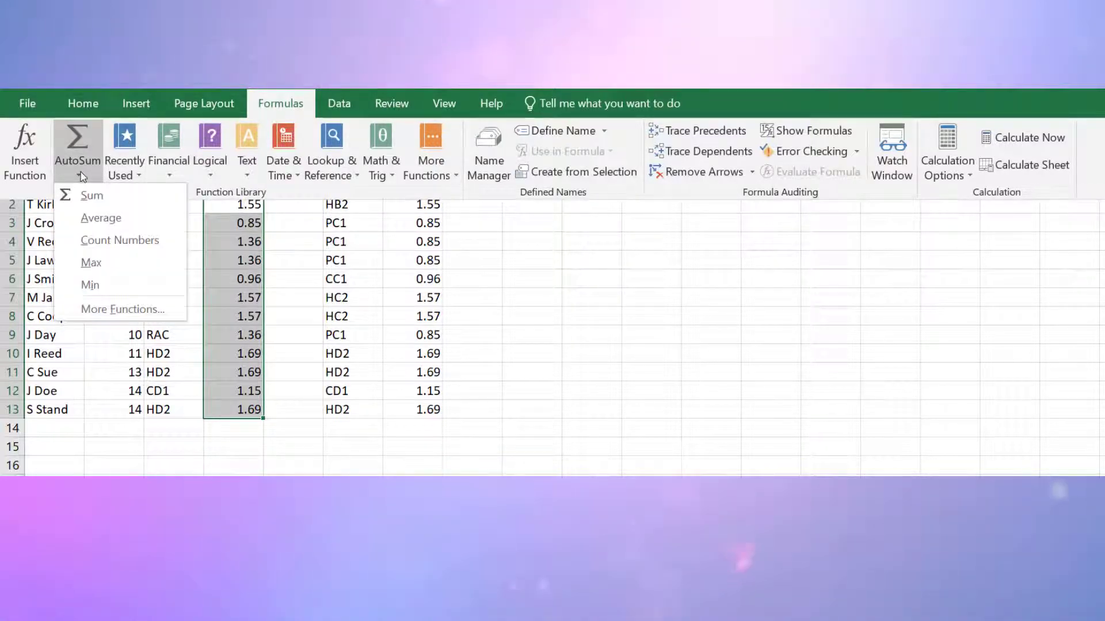
mouse_move(100, 218)
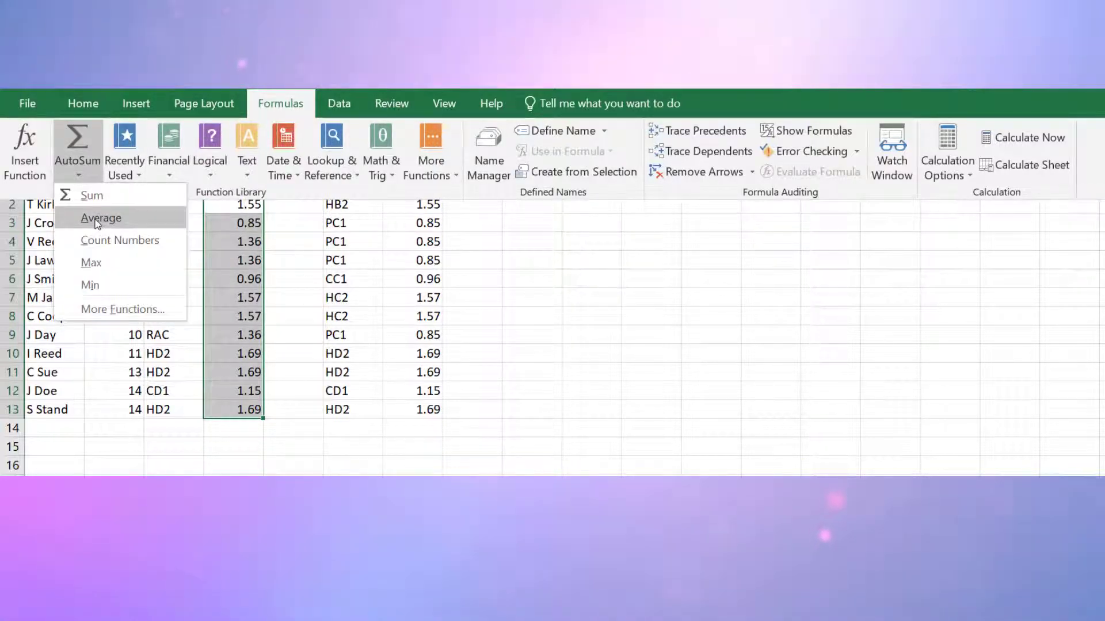
left_click(101, 218)
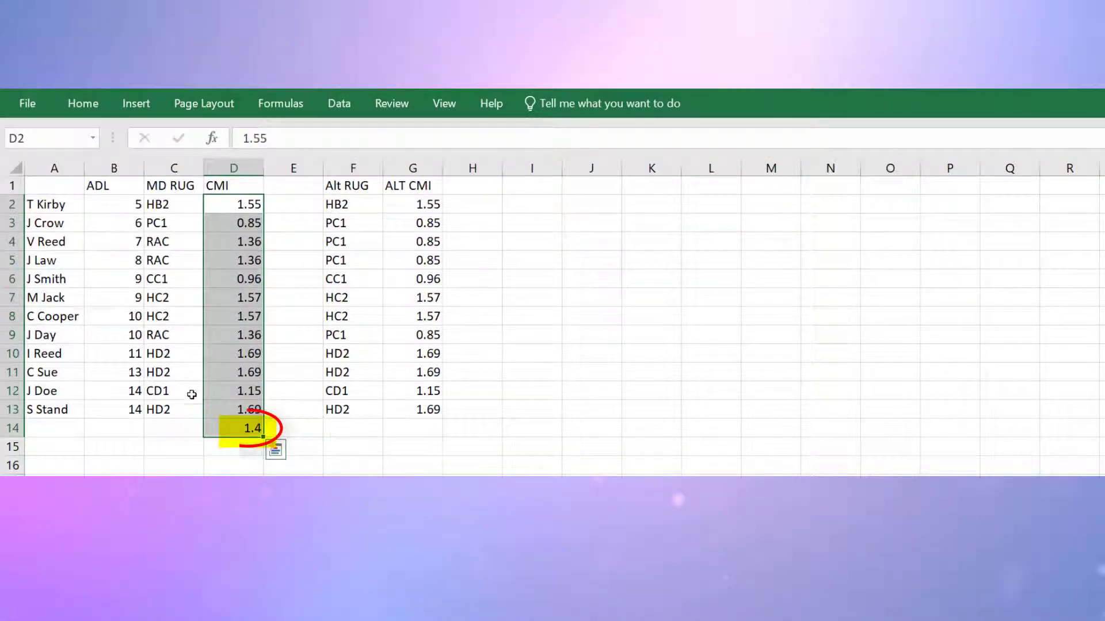
left_click(251, 428)
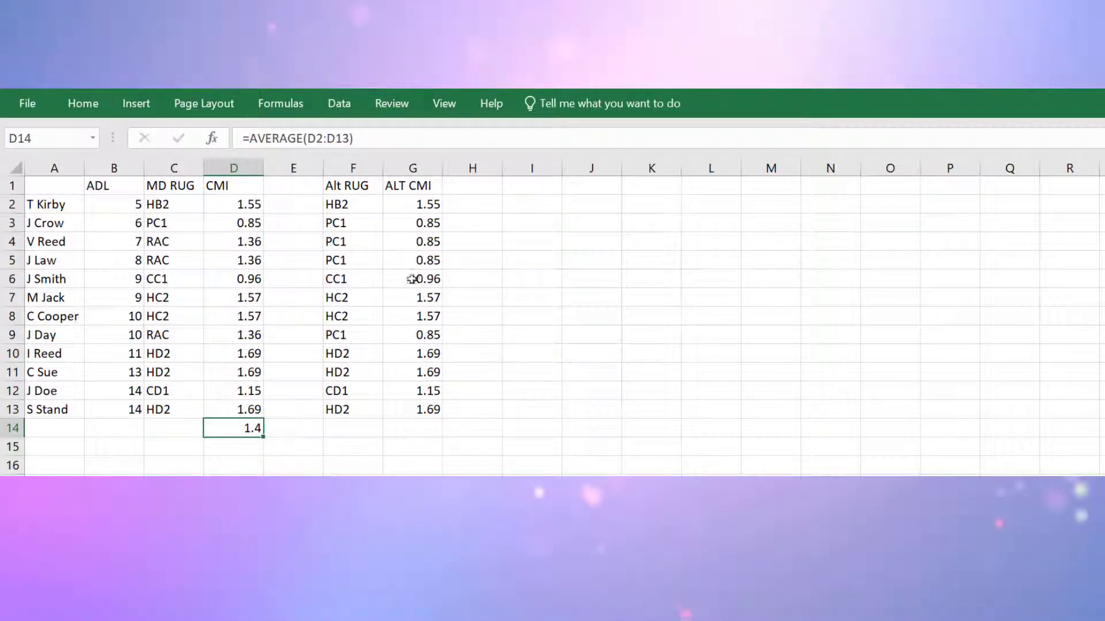
left_click(413, 204)
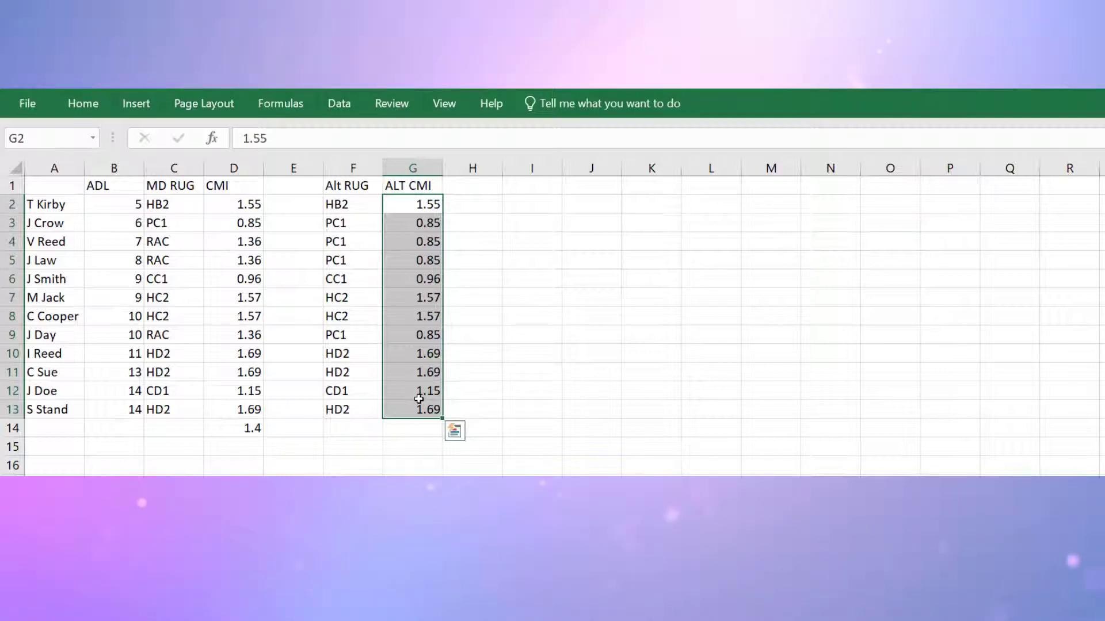
Add an AVERAGE formula below the ALT CMI values, giving 1.2725
left_click(281, 103)
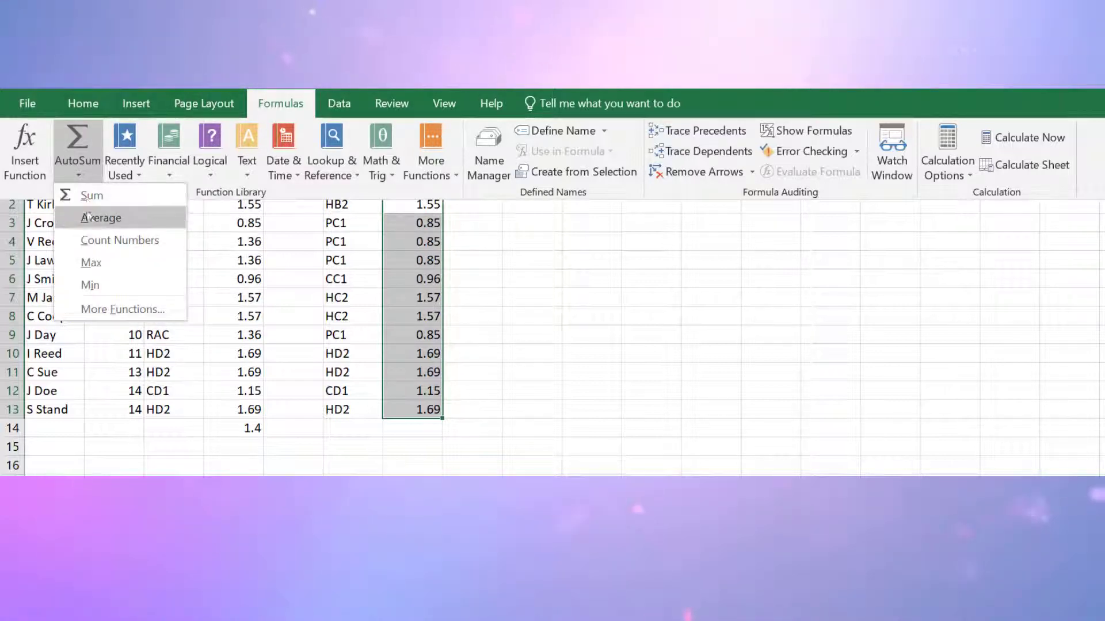
left_click(101, 217)
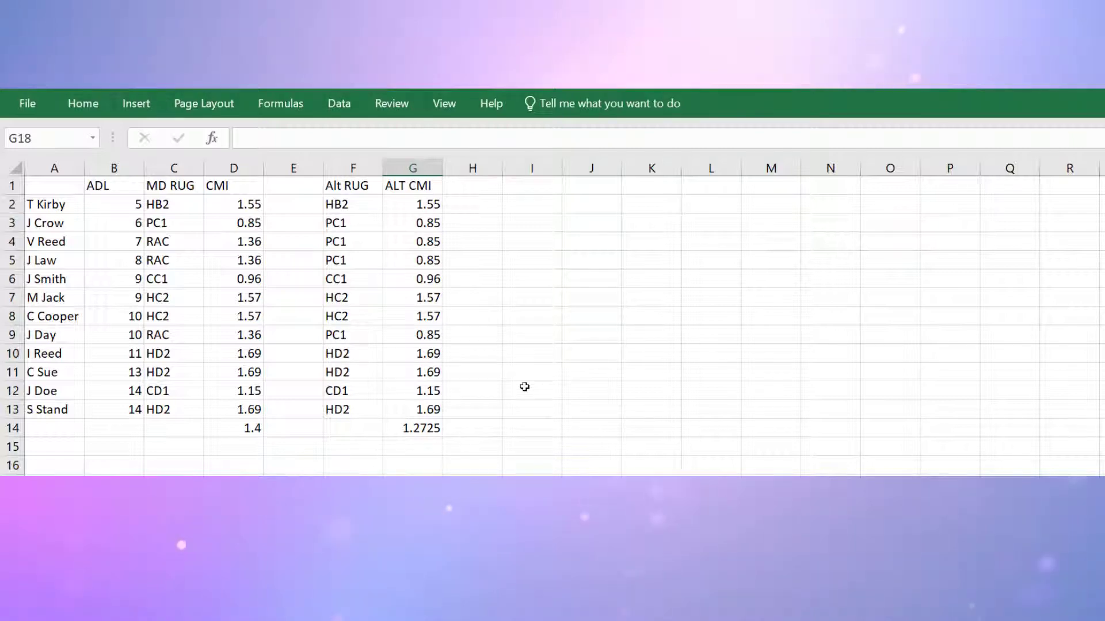
mouse_move(500, 392)
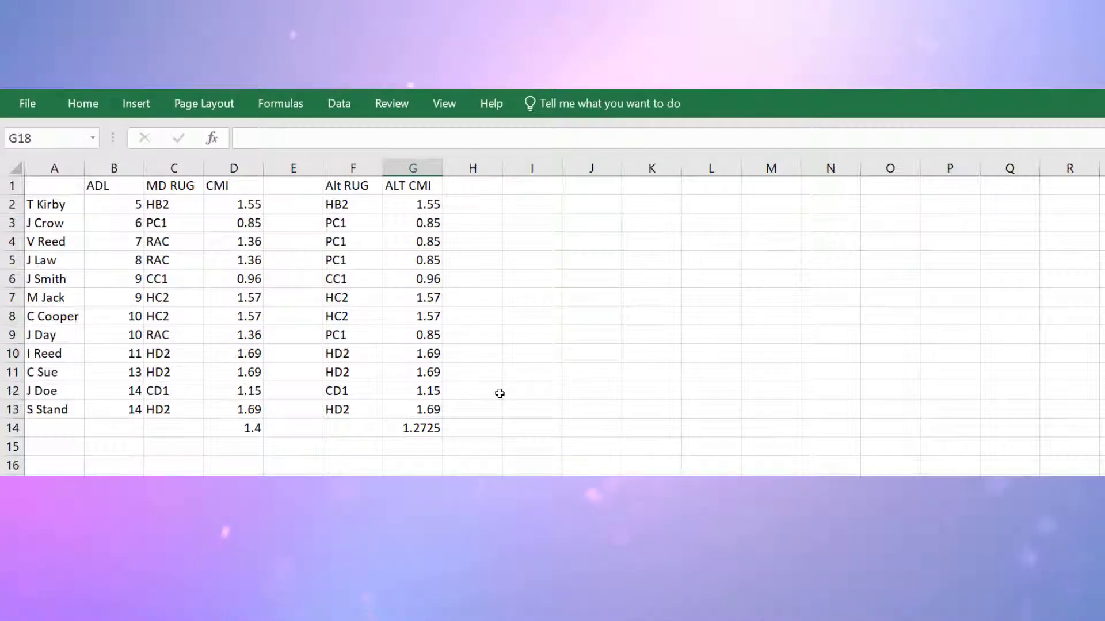